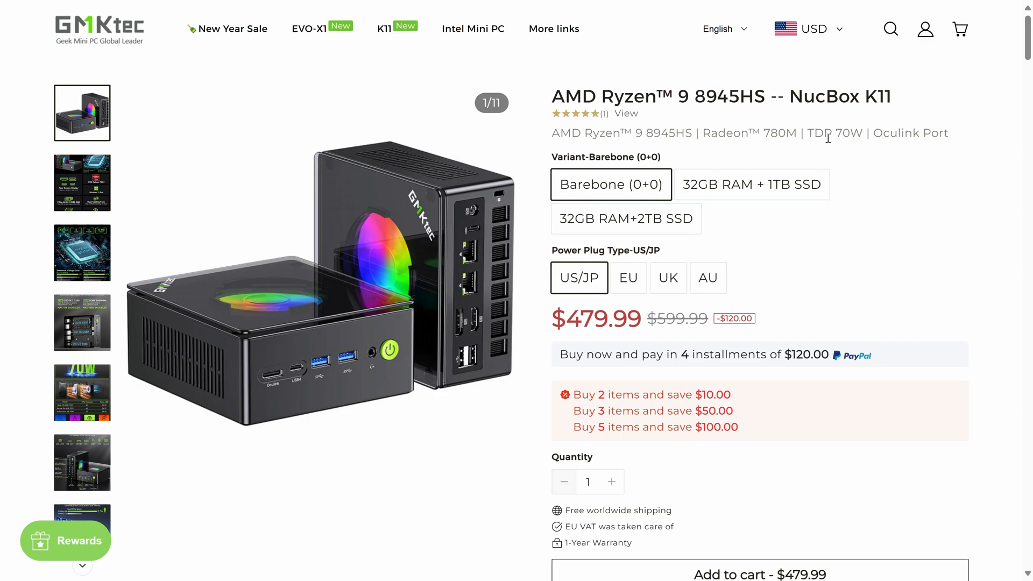
- Select the 32GB RAM + 1TB SSD K11 variant at $599.99 and compare with Amazon's $799.99 listing
click(752, 184)
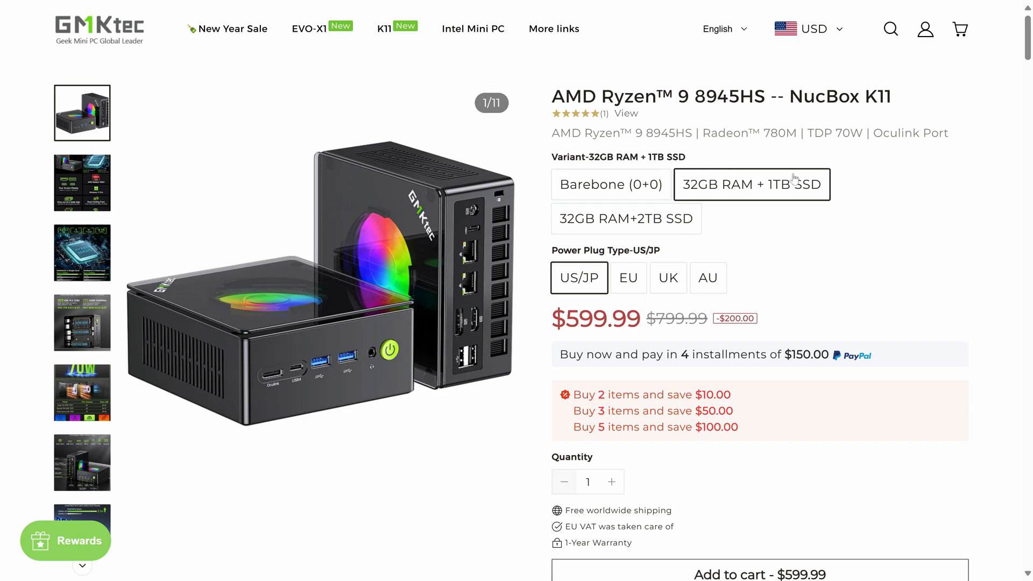
click(627, 218)
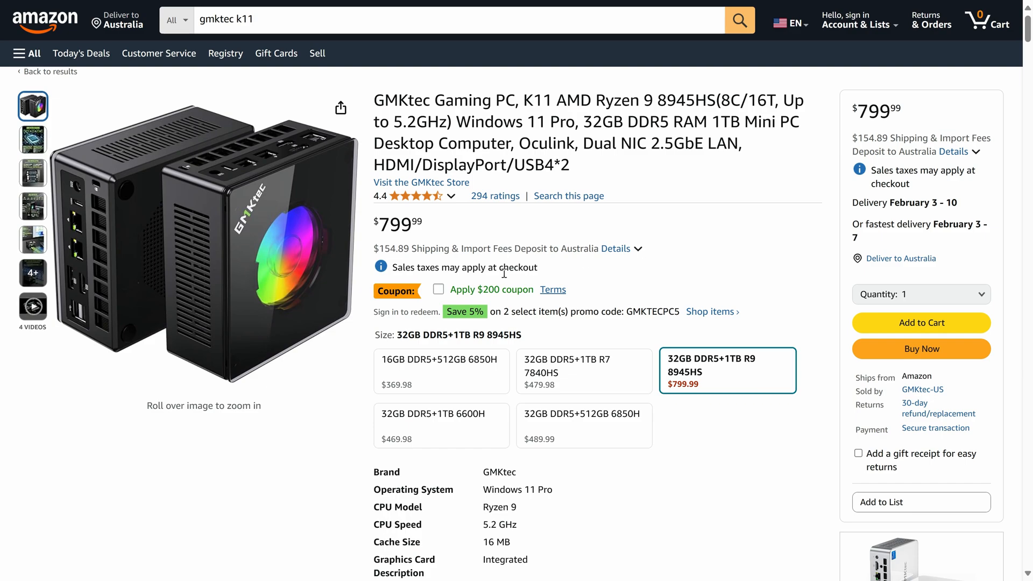
click(438, 289)
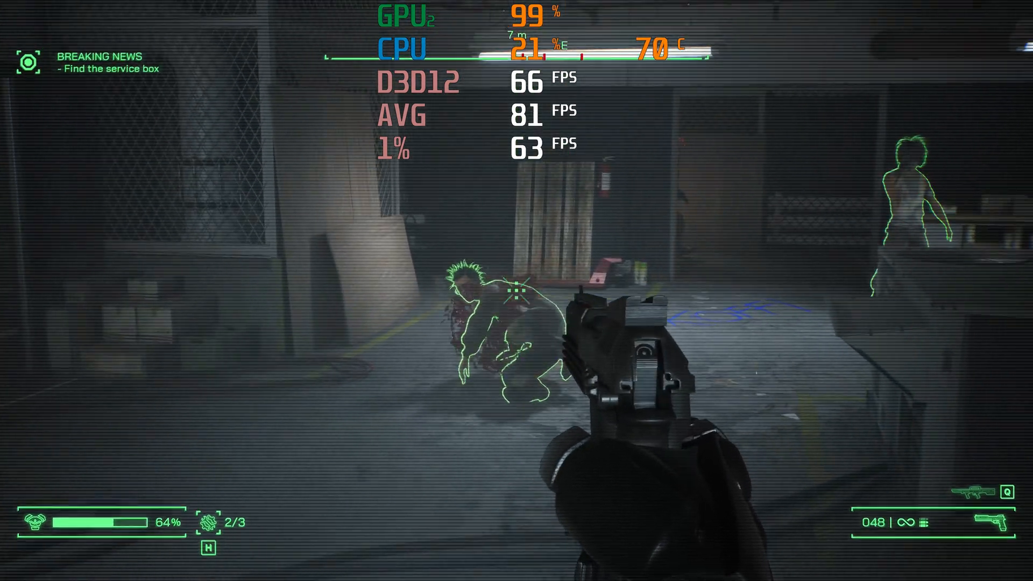
click(516, 291)
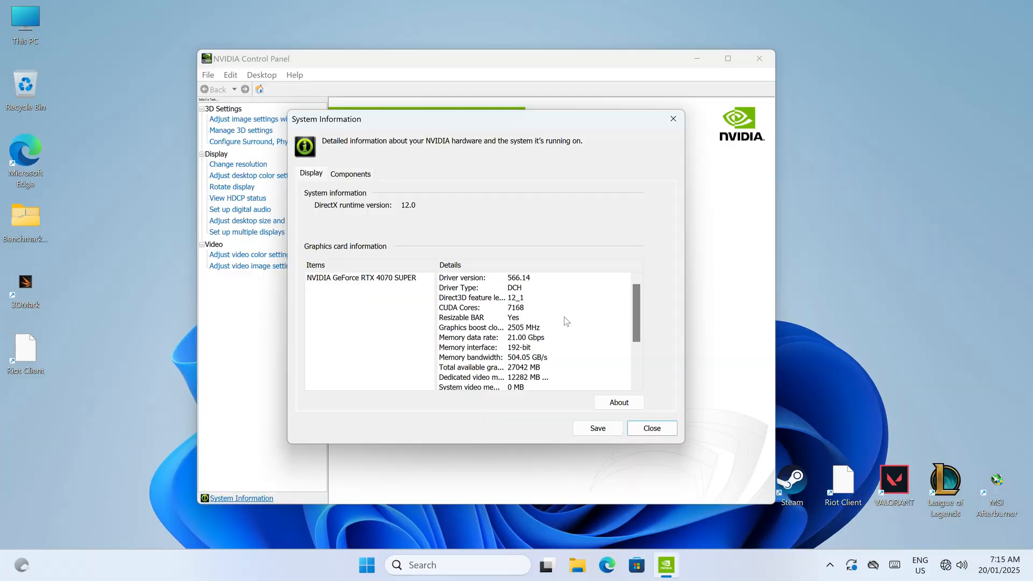
mouse_move(533, 326)
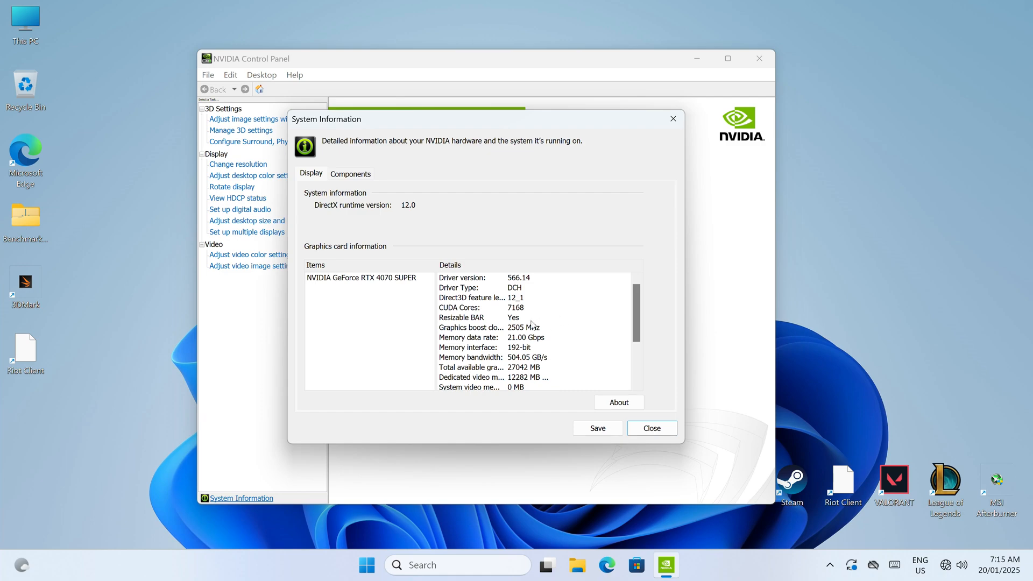
mouse_move(563, 337)
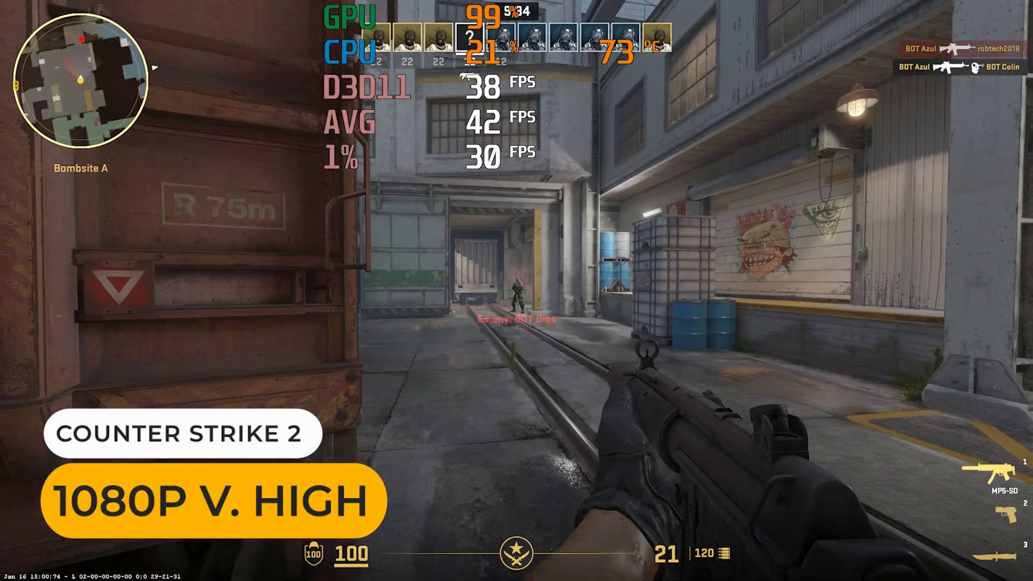
click(517, 291)
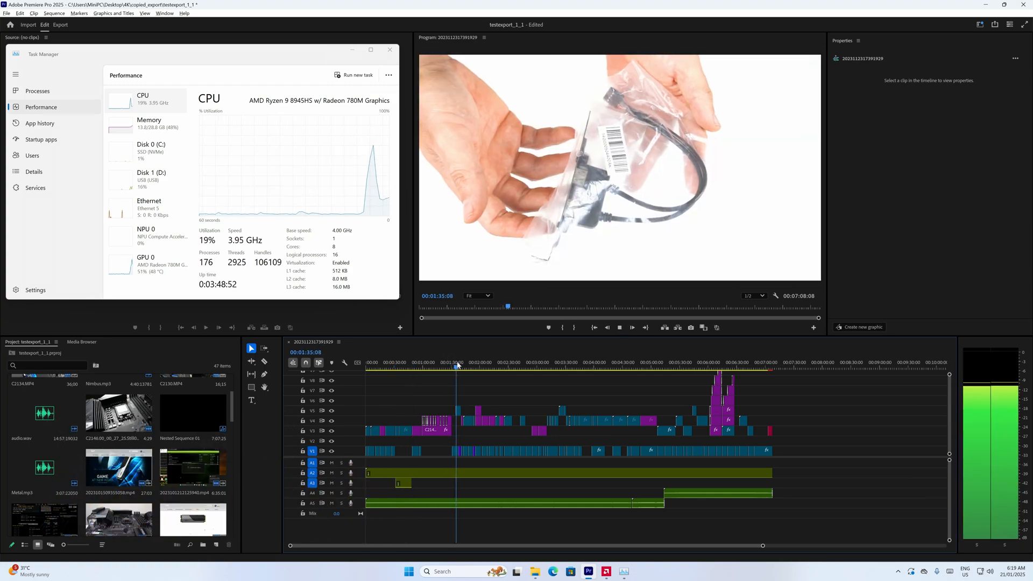
click(507, 362)
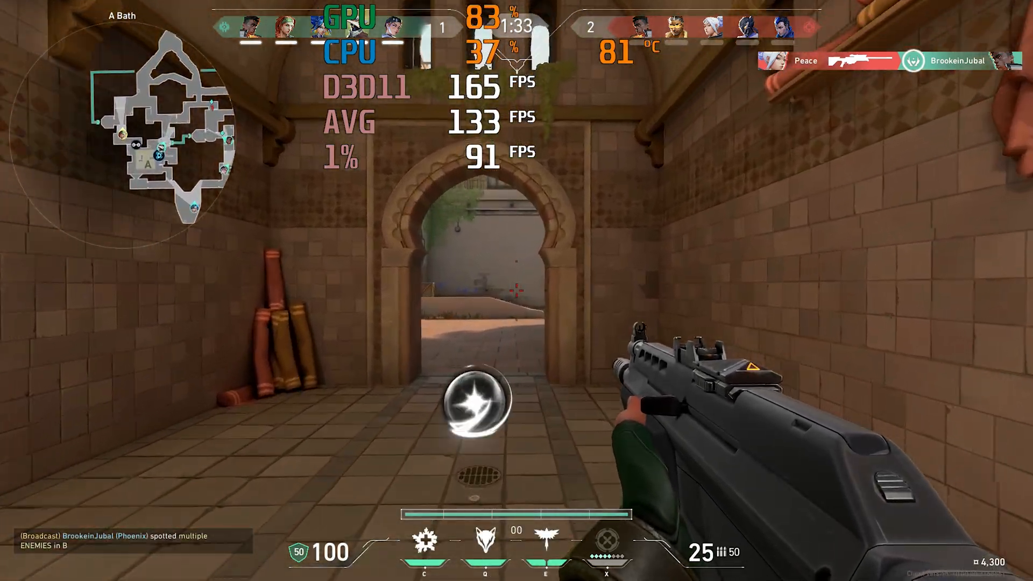
key(f)
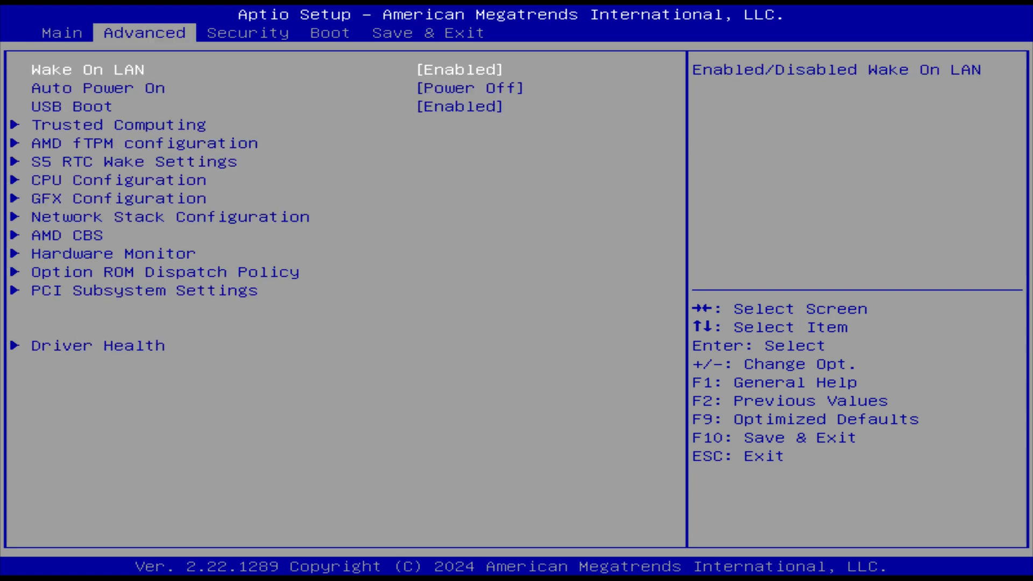
- Navigate the BIOS Advanced list into AMD CBS and its SMU Common Options power and fan settings
key(Down)
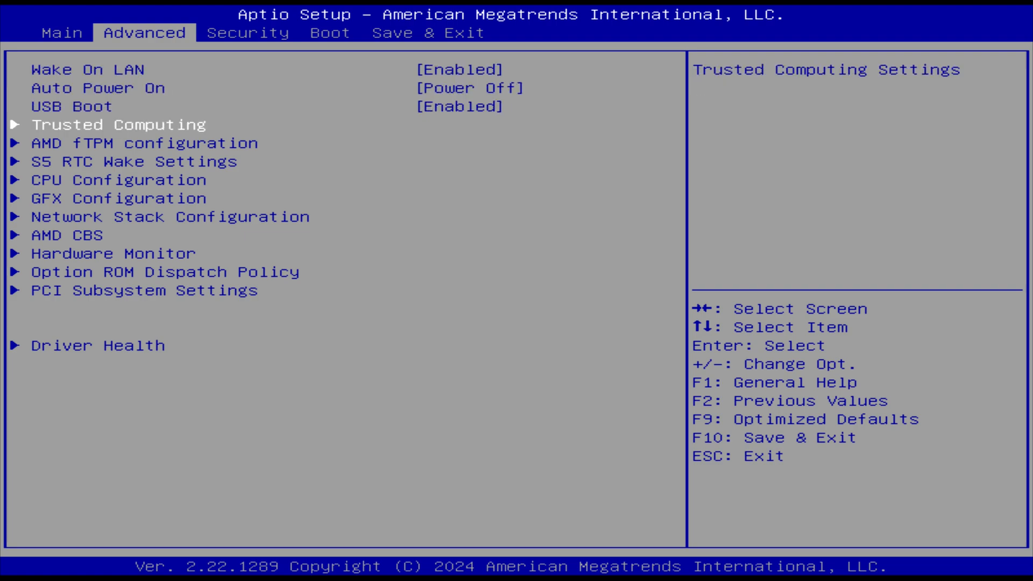
click(118, 198)
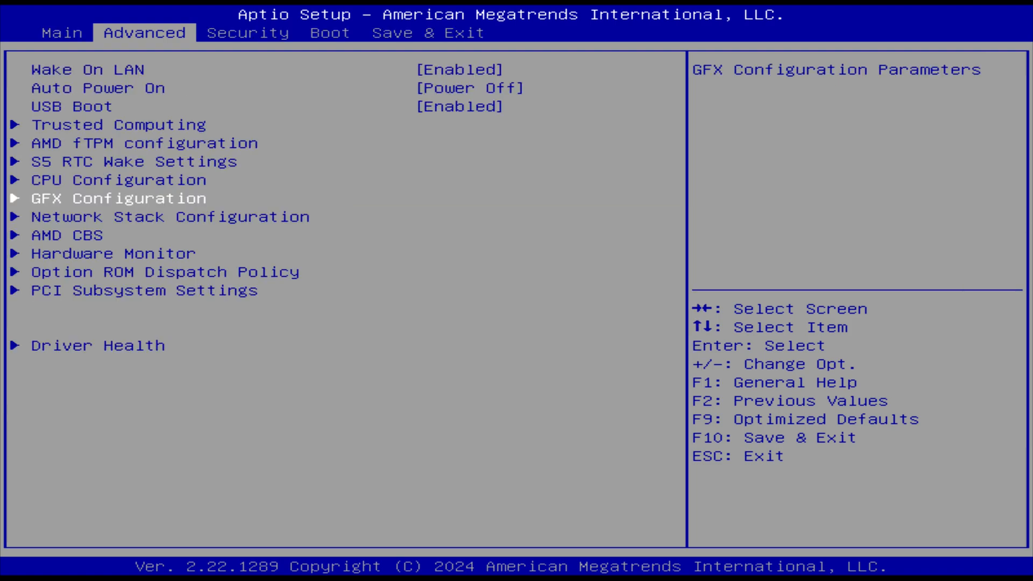
click(84, 235)
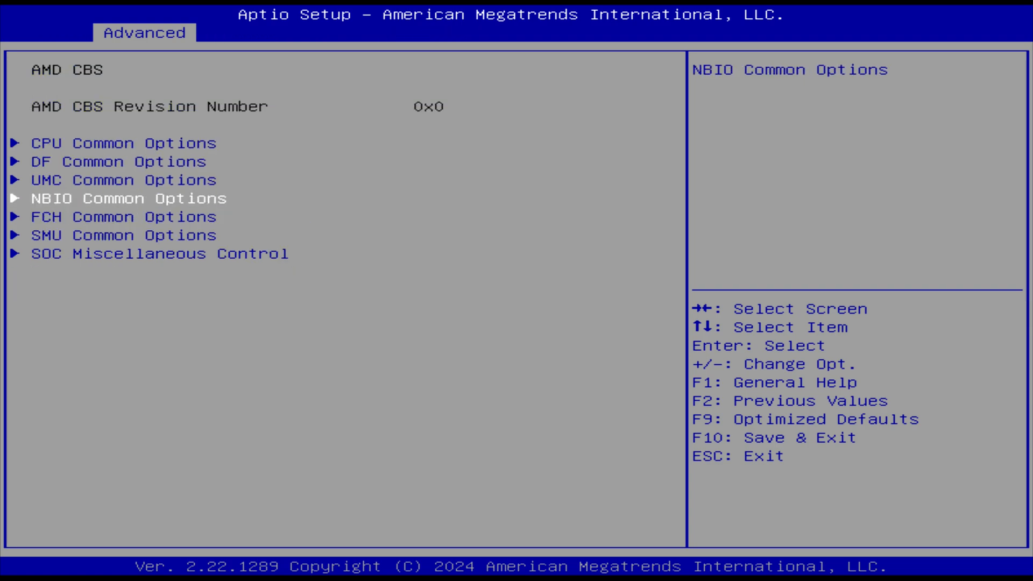
click(131, 236)
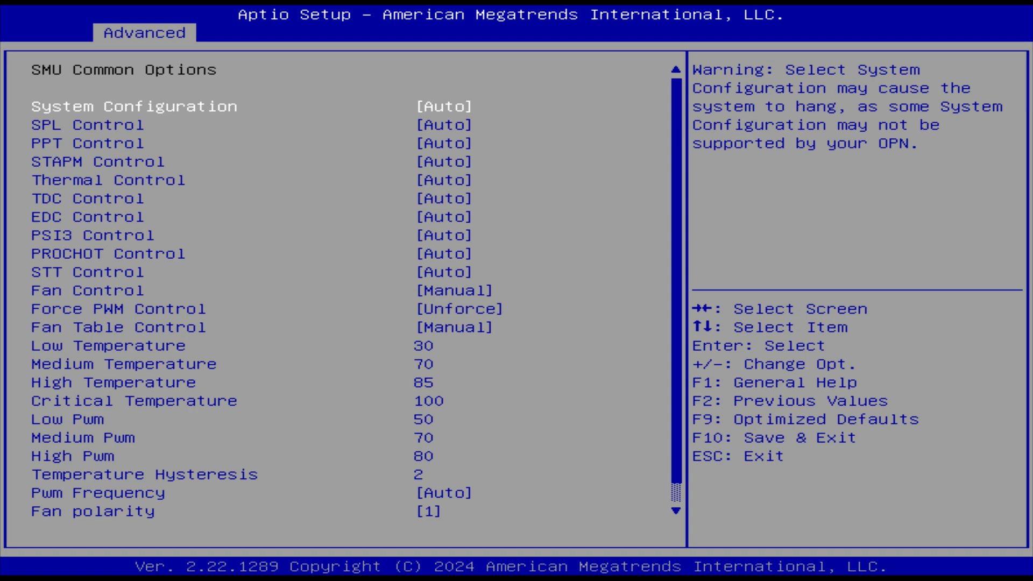